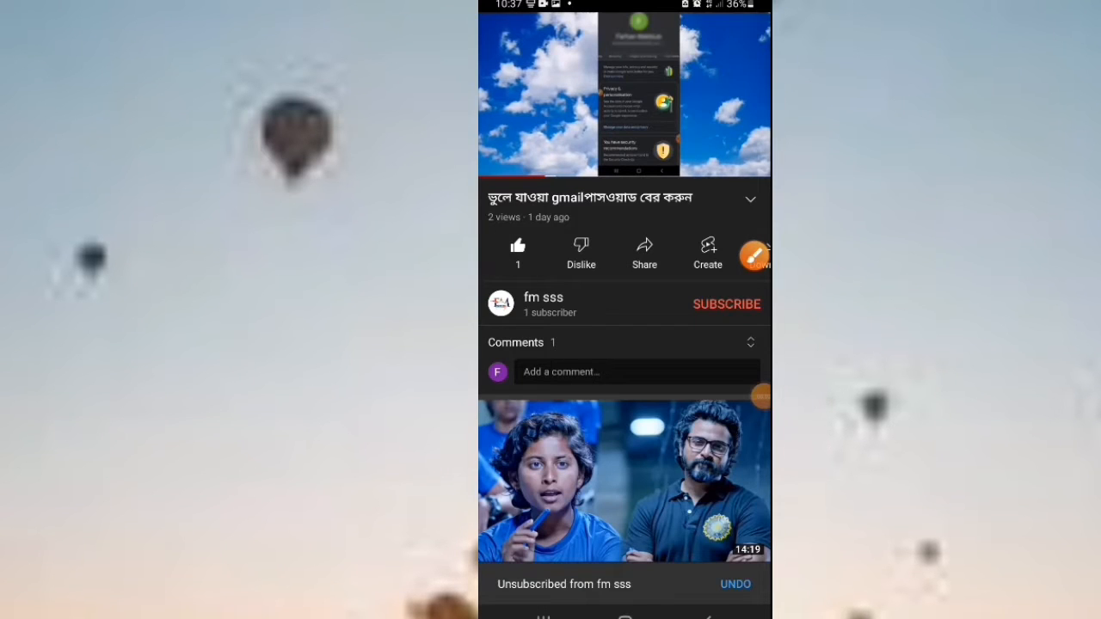
Leave YouTube and reach the already-installed Picsart Photo & Video Editor Play Store listing
left_click(726, 303)
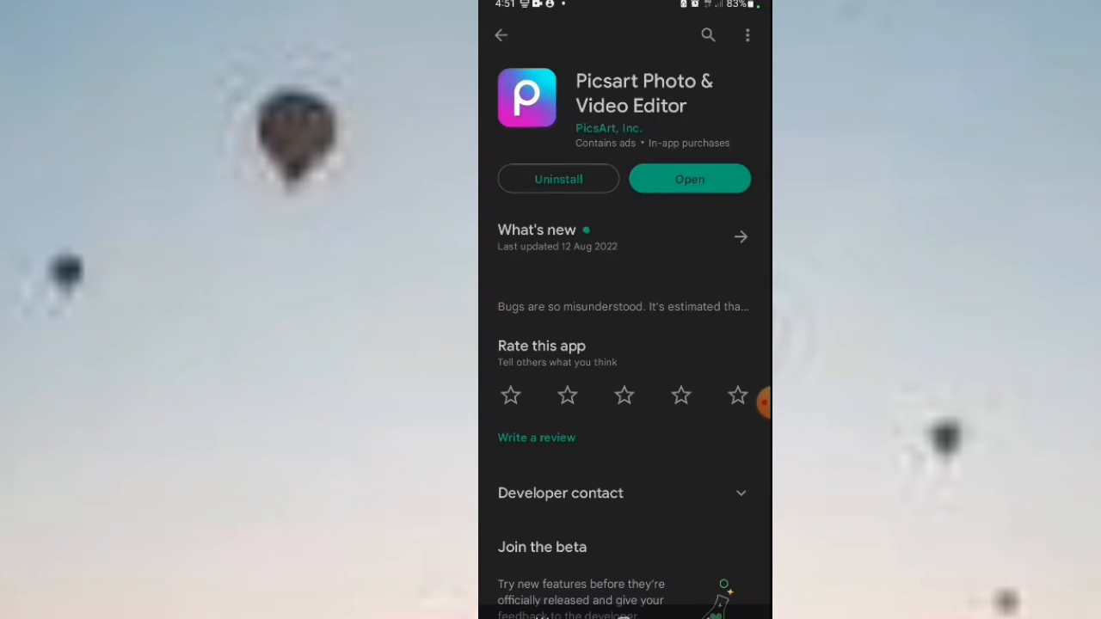
Launch Picsart from its Play Store listing and load the forest photo
left_click(690, 179)
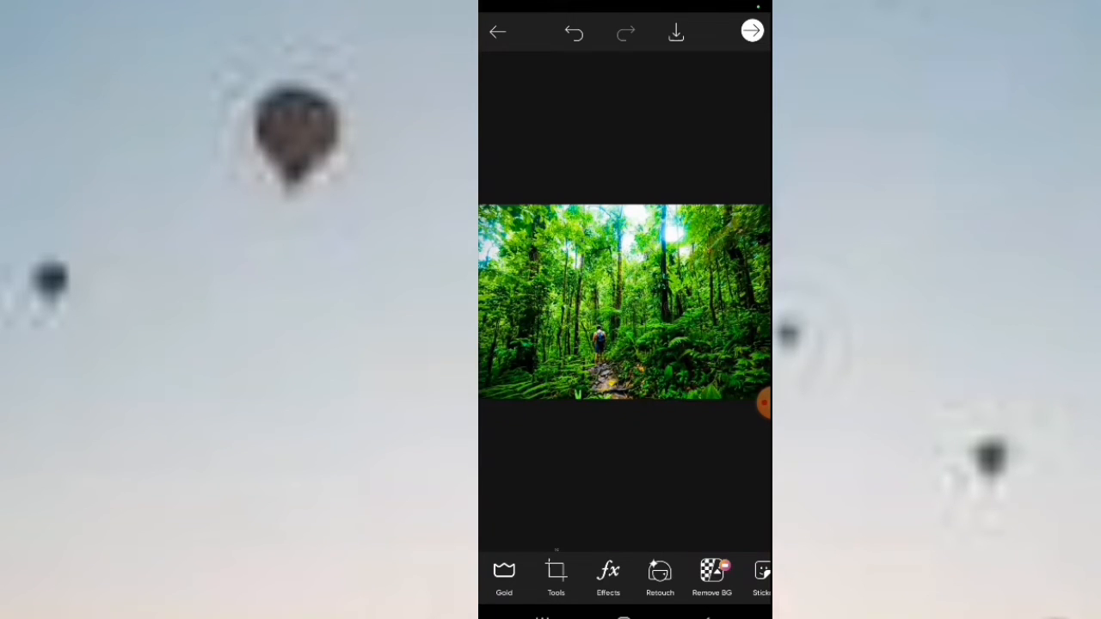
Open Effects on the forest photo and switch to the COLORS category
left_click(608, 572)
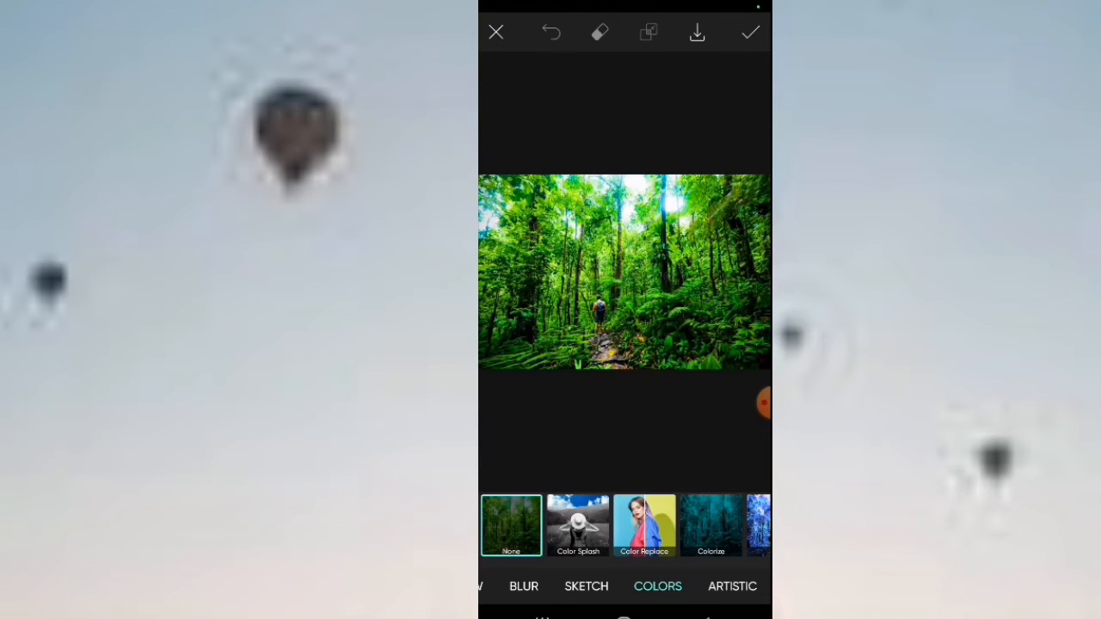
left_click(512, 587)
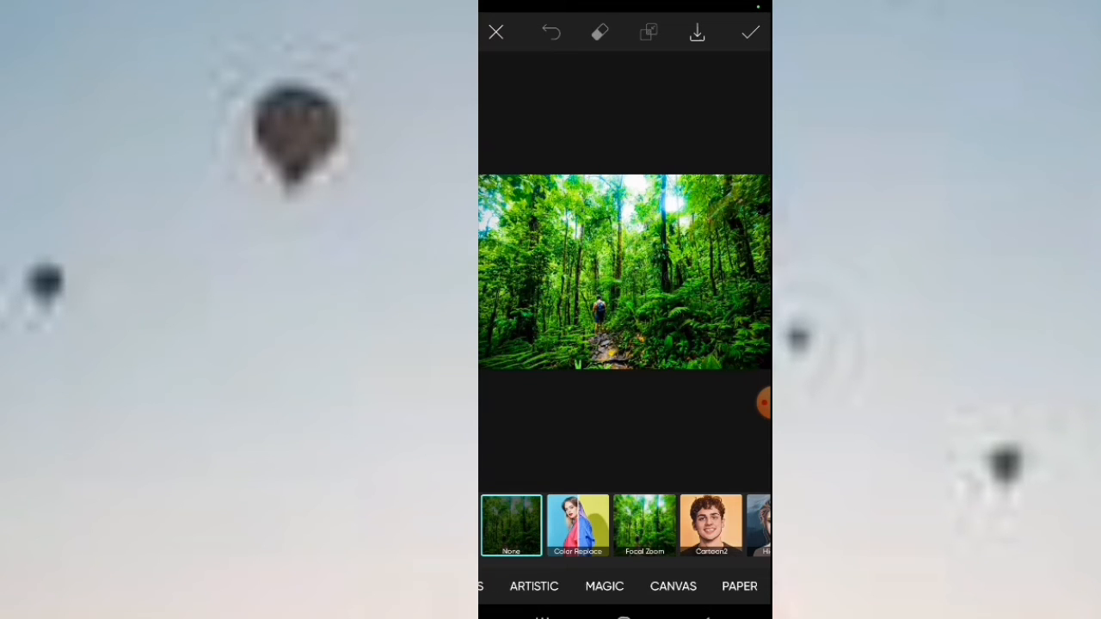
scroll("left", 3)
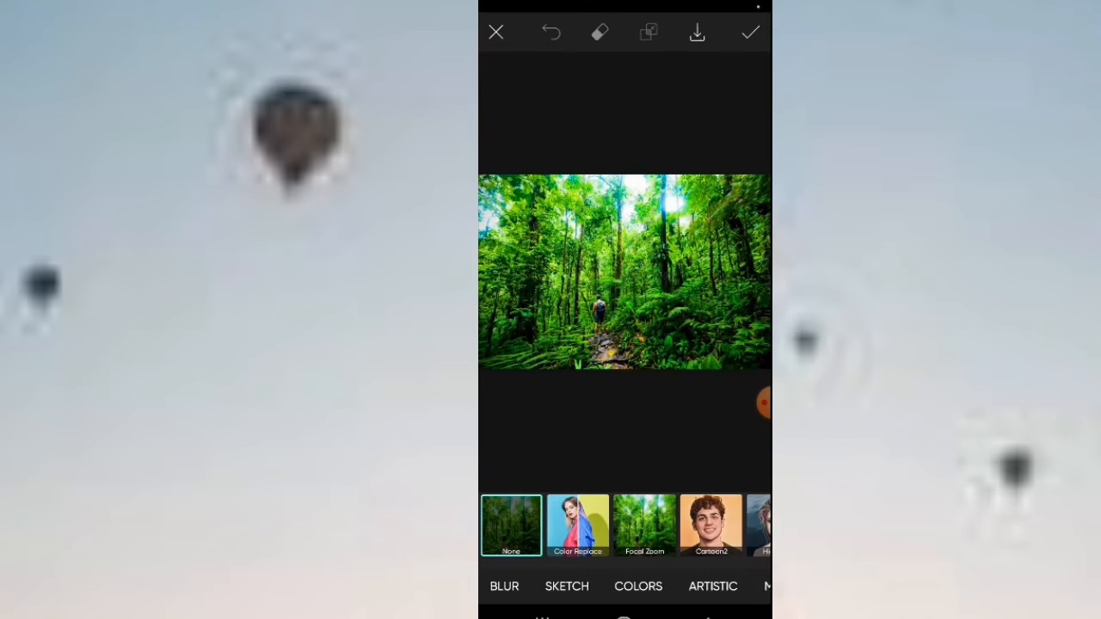
left_click(637, 587)
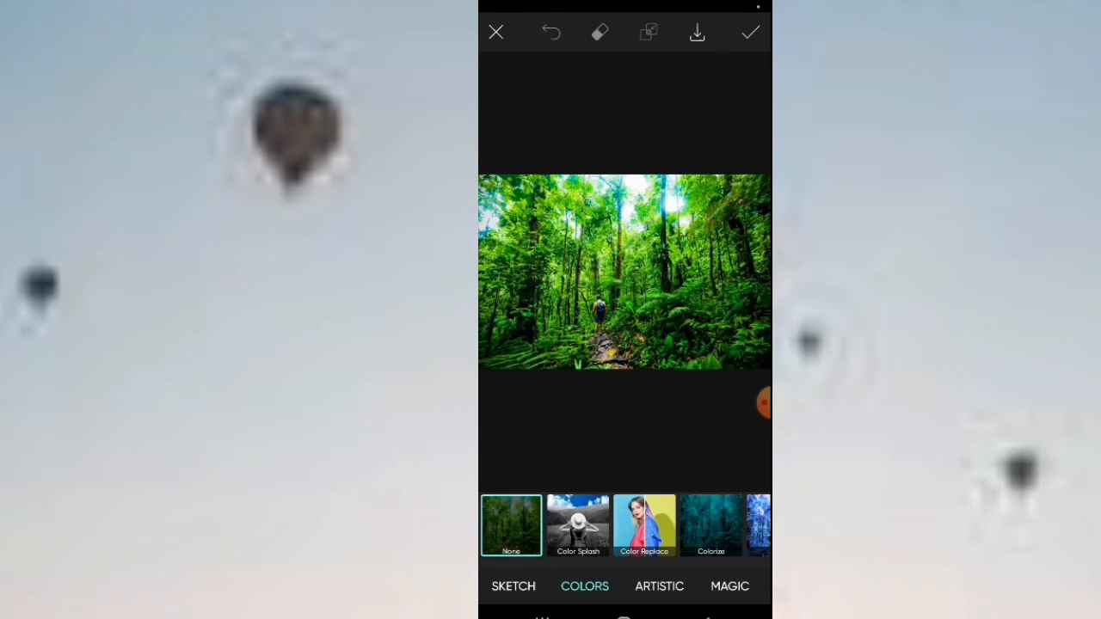
scroll("left", 3)
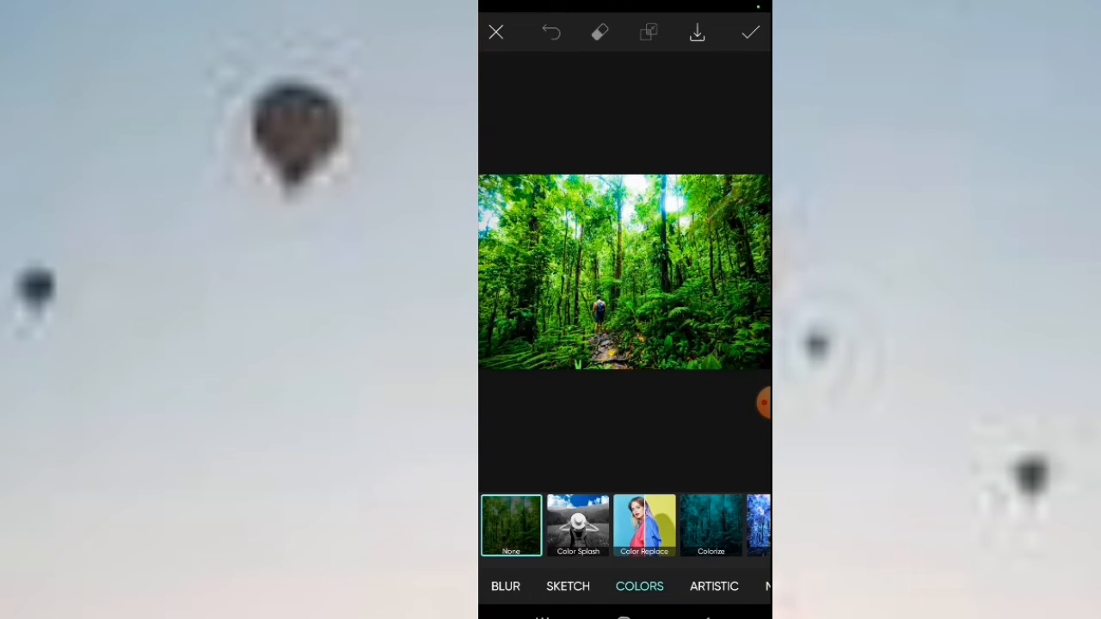
Apply Color Replace sampling the green foliage with red replacement hue, then reach saving
left_click(644, 525)
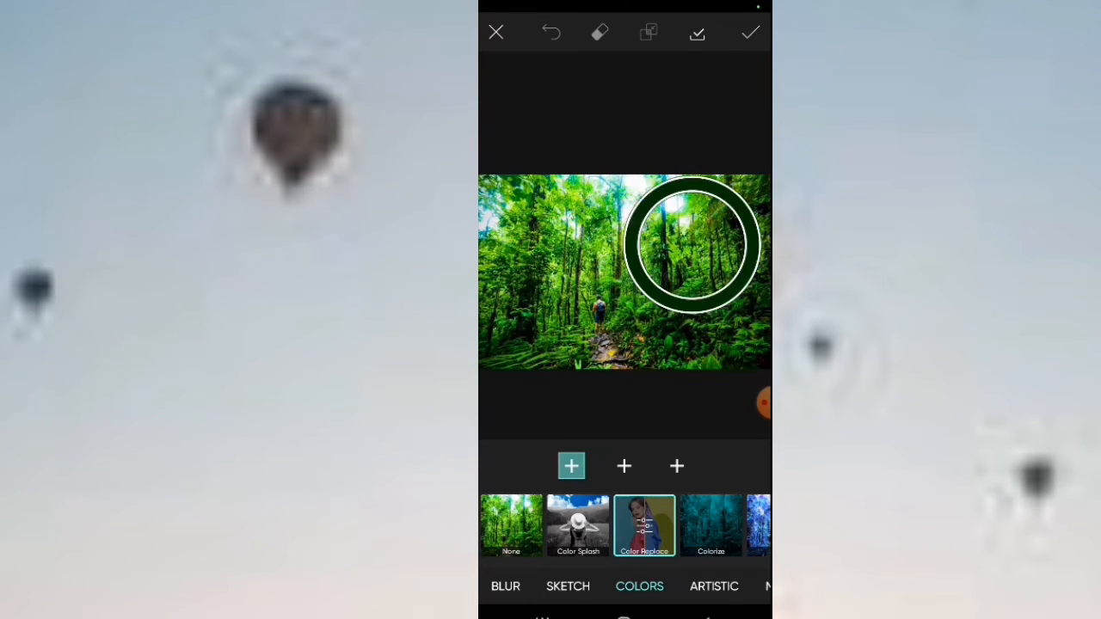
left_click_drag(688, 245, 564, 322)
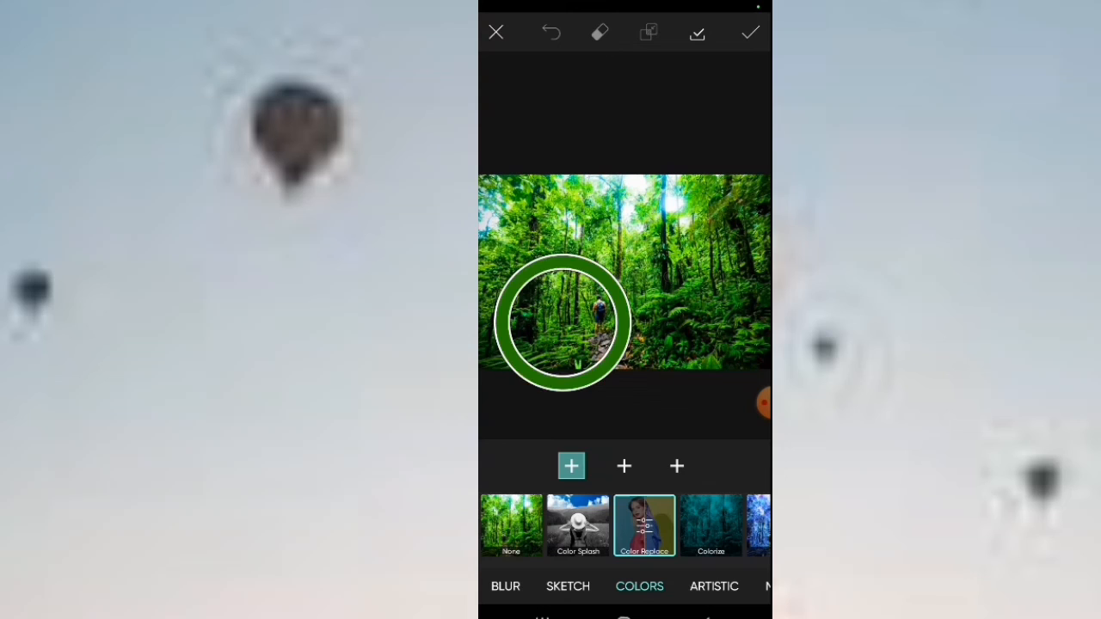
left_click_drag(564, 323, 688, 172)
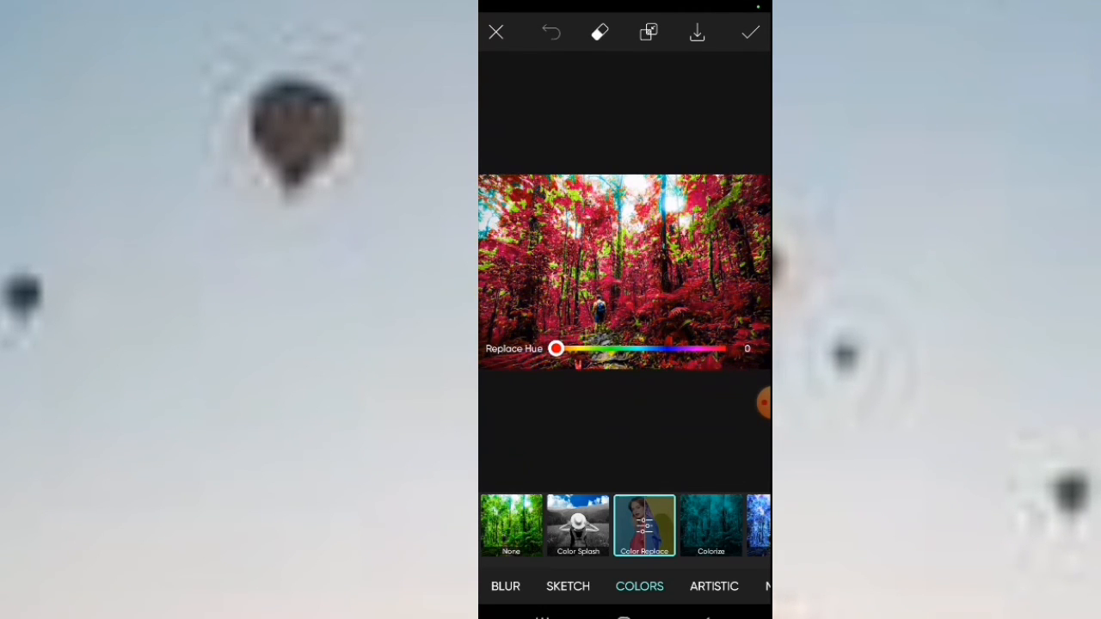
left_click_drag(556, 348, 620, 348)
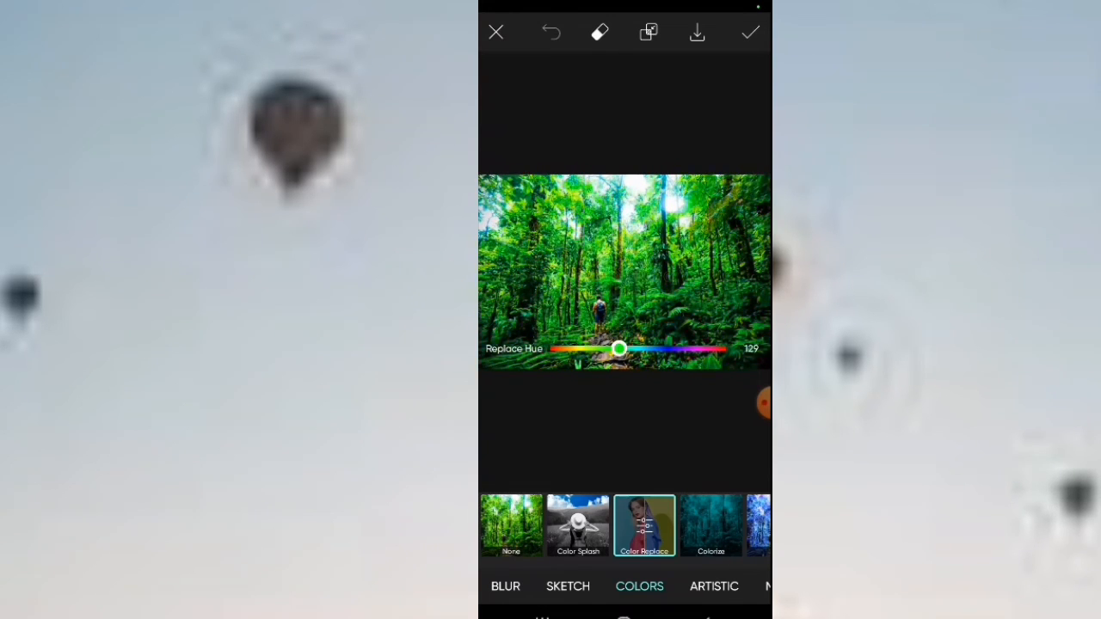
left_click_drag(620, 348, 732, 348)
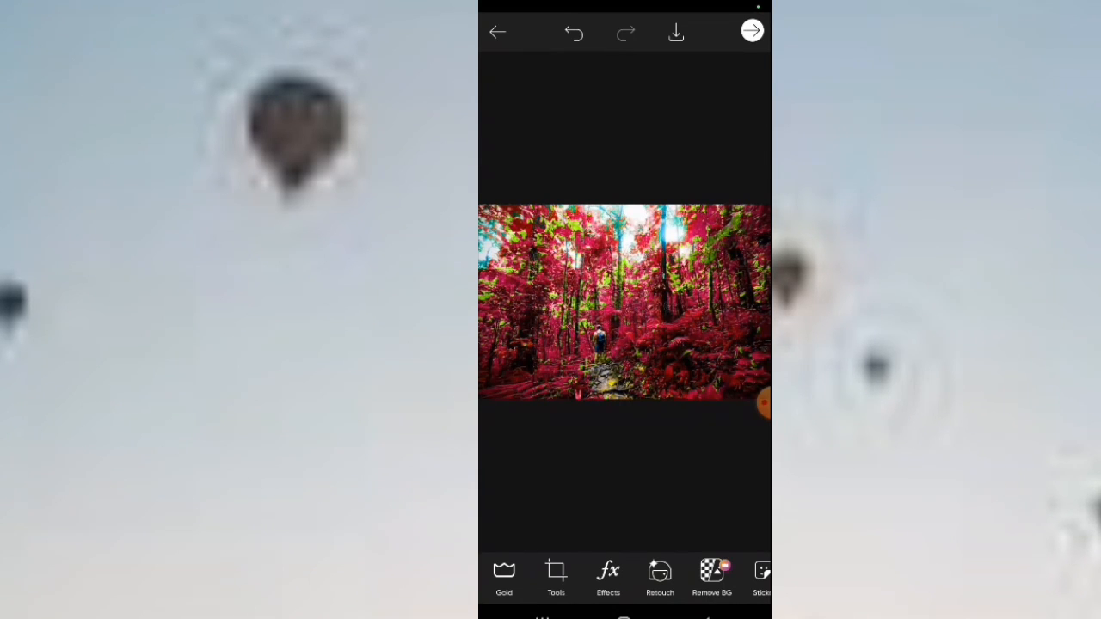
left_click(751, 30)
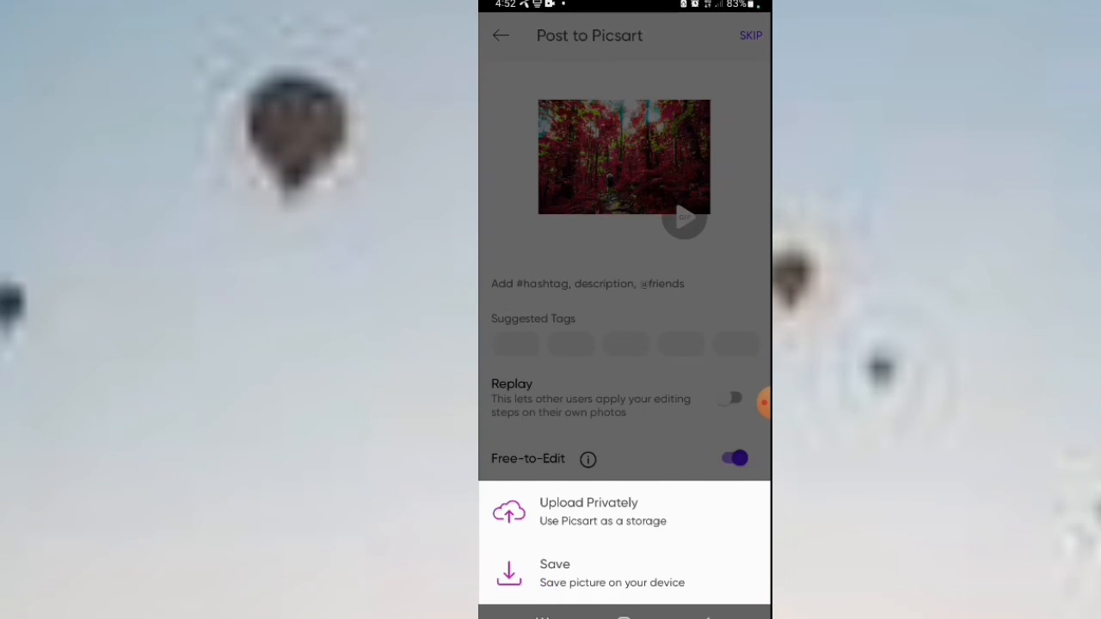